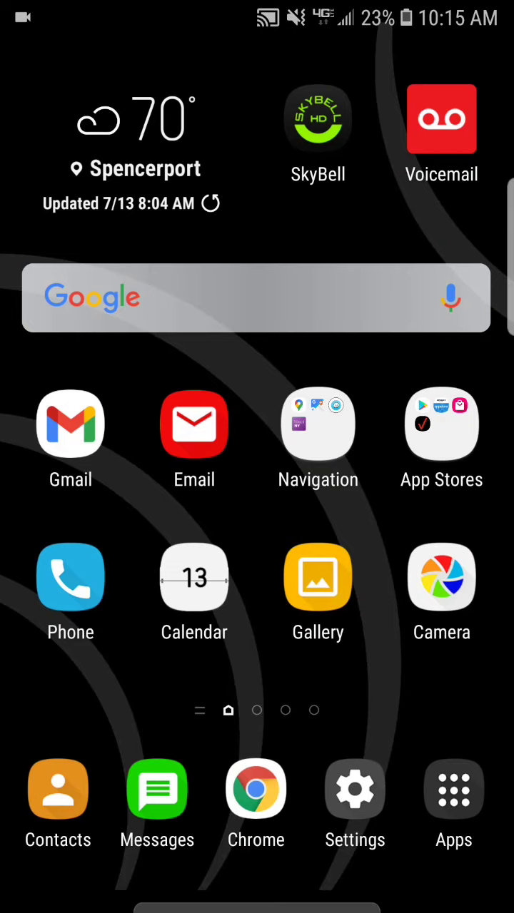
Step: Launch the Play Store from the home screen's App Stores folder
{"action": "left_click", "coordinate": [441, 424]}
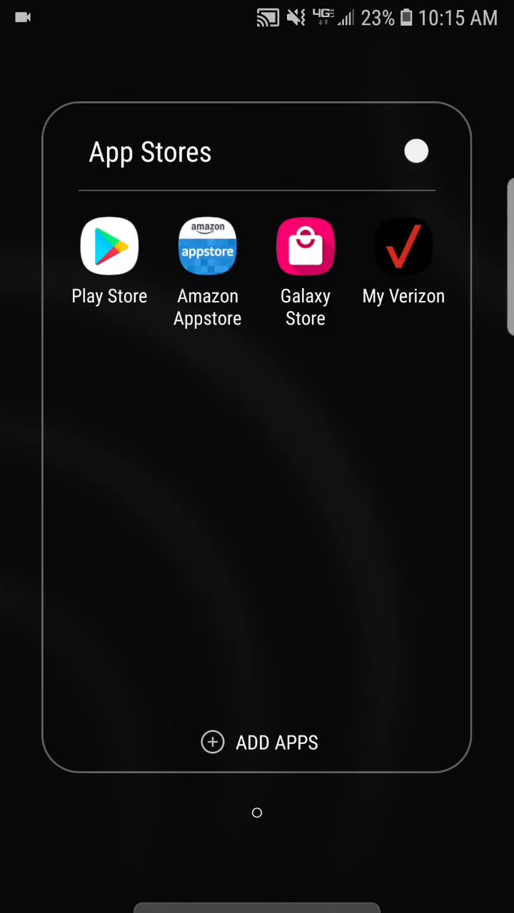
{"action": "left_click", "coordinate": [108, 246]}
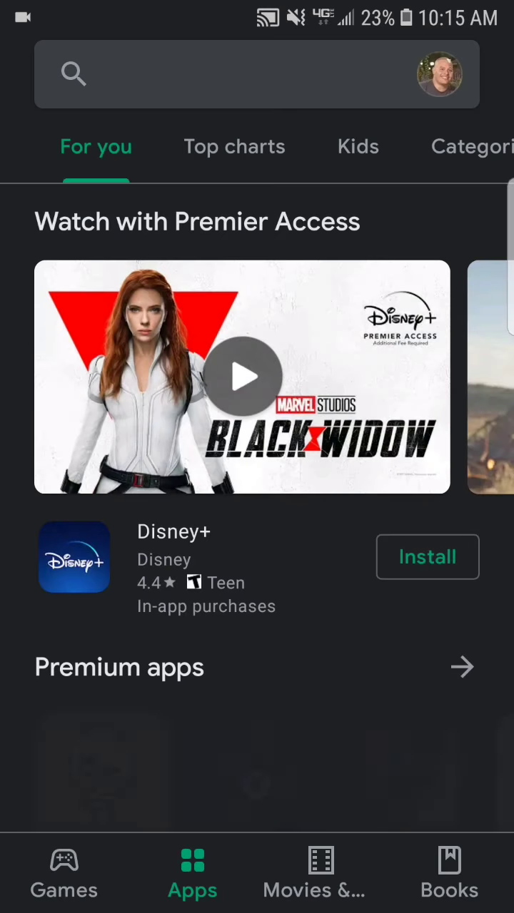
Step: Search the Play Store for 'wabb' and open the Wabbitemu app listing
{"action": "left_click", "coordinate": [257, 74]}
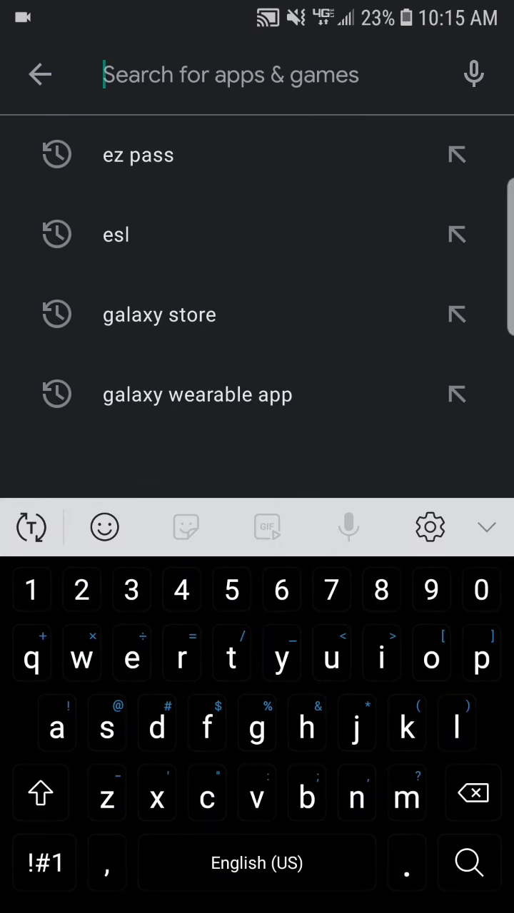
{"action": "type", "text": "wa"}
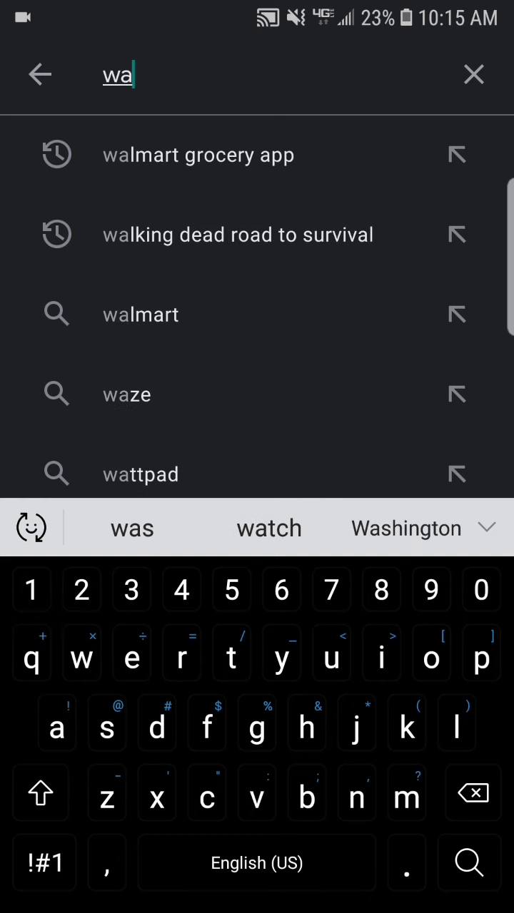
{"action": "type", "text": "bb"}
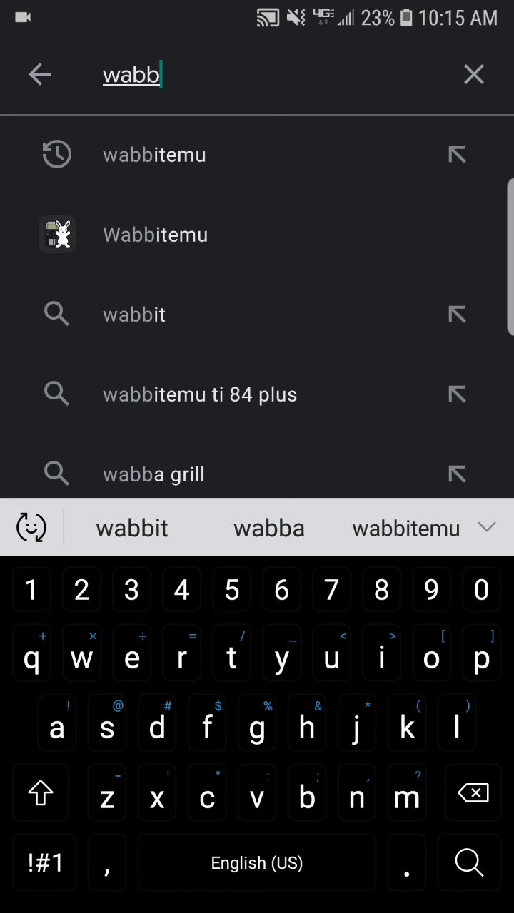
{"action": "left_click", "coordinate": [155, 234]}
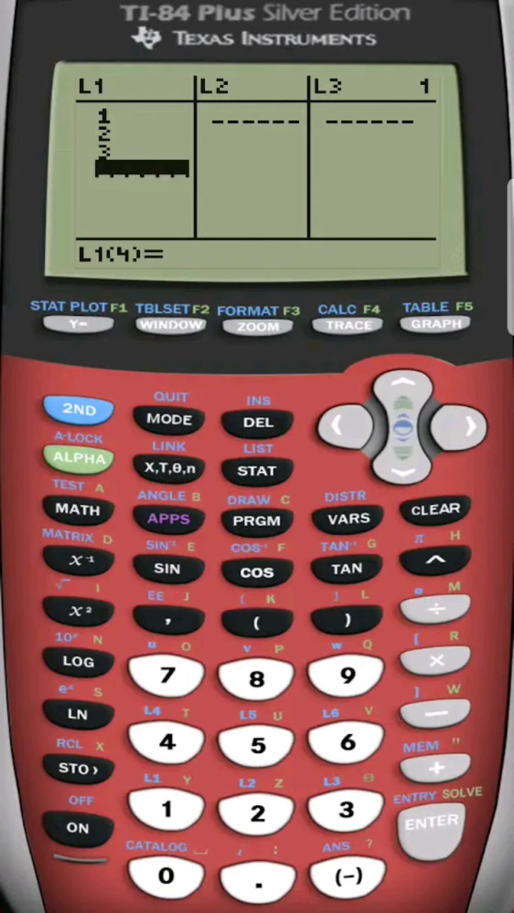
Step: Close the full-screen screenshot to return to BuckeyeDude's Wabbitemu listing
{"action": "left_click", "coordinate": [434, 323]}
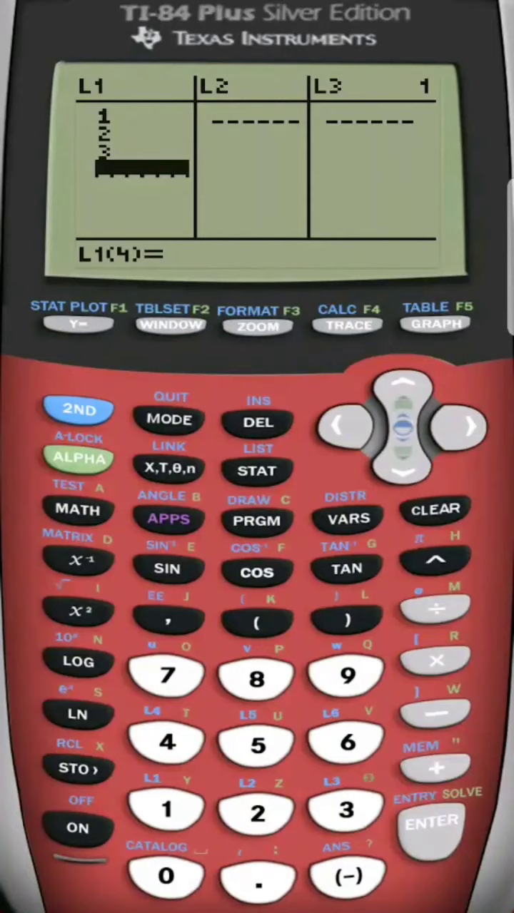
{"action": "left_click", "coordinate": [435, 324]}
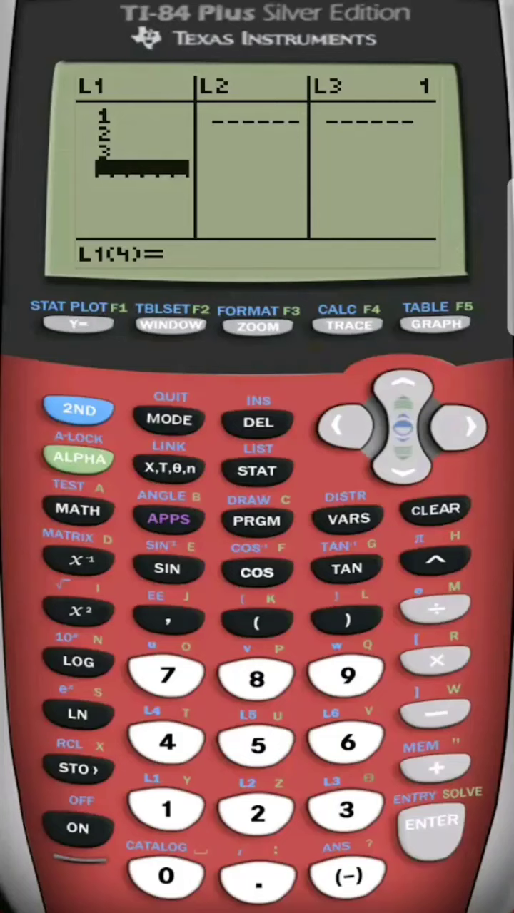
{"action": "left_click", "coordinate": [435, 321]}
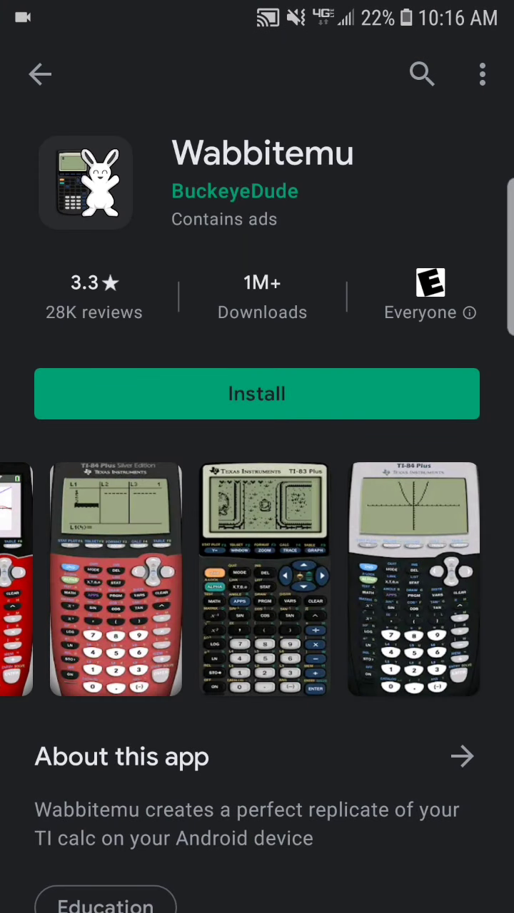
Step: Install Wabbitemu and wait until the listing offers Open
{"action": "left_click", "coordinate": [256, 393]}
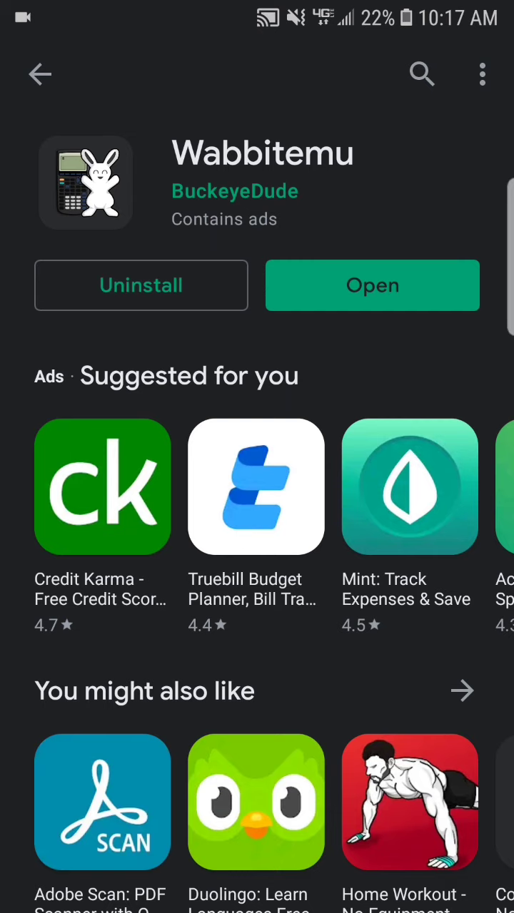
Step: Open Wabbitemu, allow file access, and choose 'Help me create a ROM using open source software'
{"action": "left_click", "coordinate": [372, 285]}
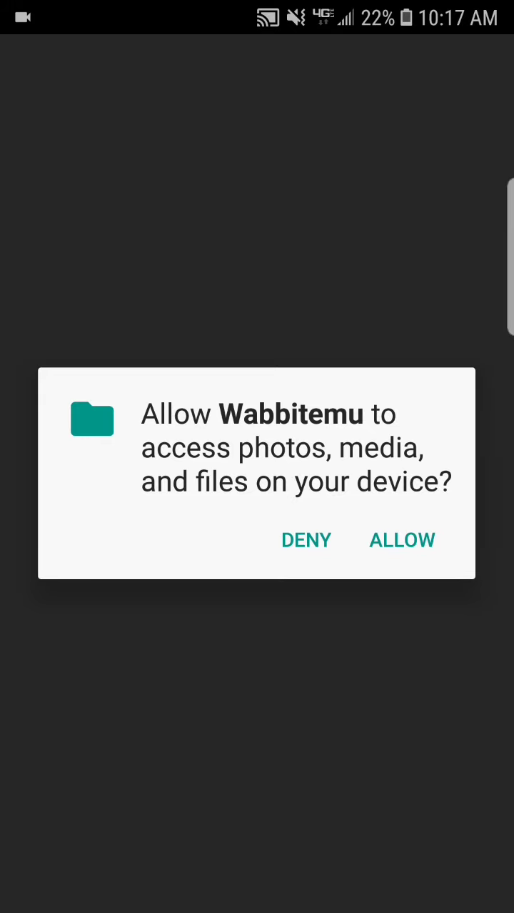
{"action": "left_click", "coordinate": [402, 540]}
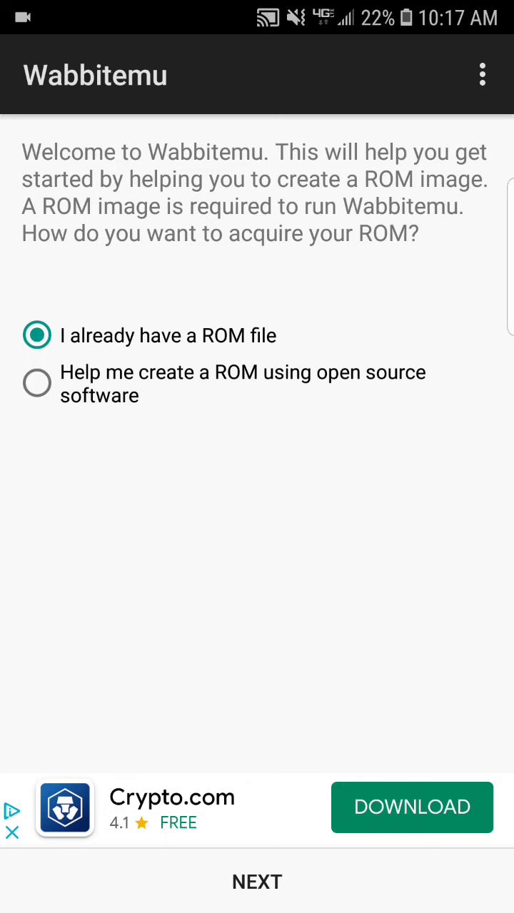
{"action": "left_click", "coordinate": [37, 384]}
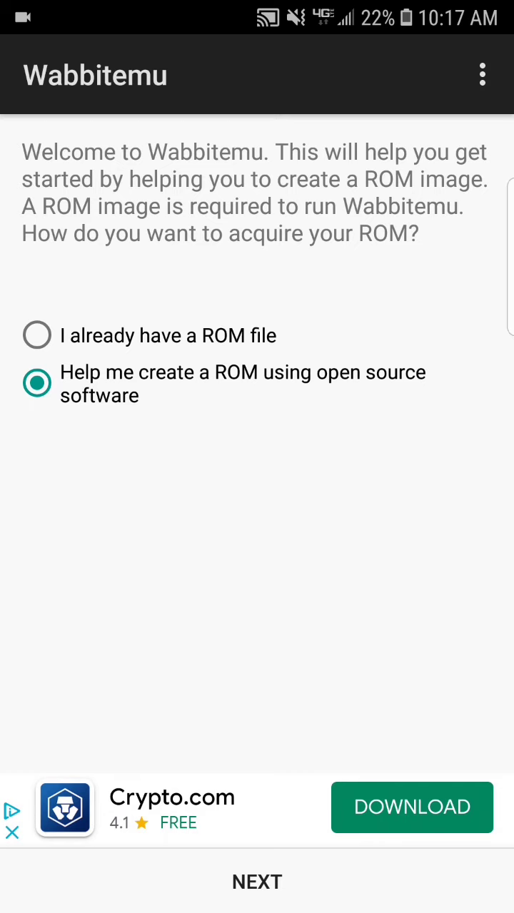
{"action": "left_click", "coordinate": [257, 882]}
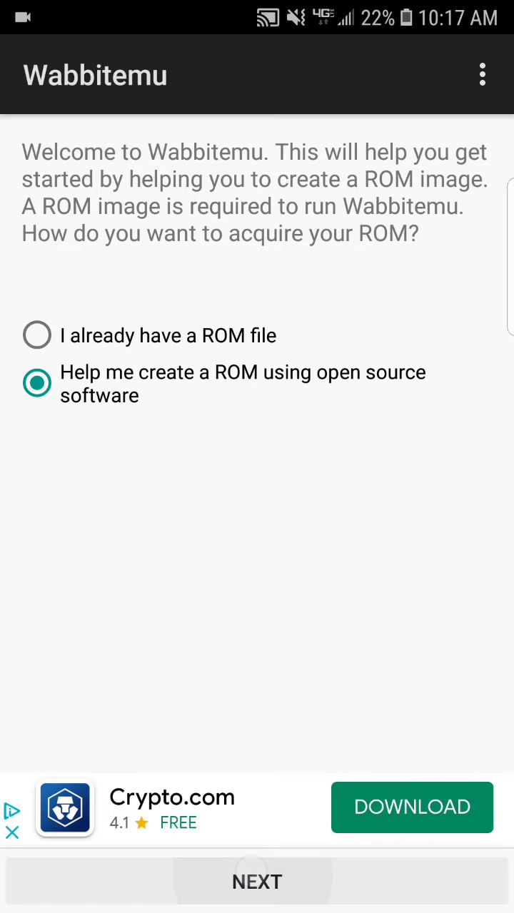
Step: Advance to Calculator Type and select the TI-84 Plus C SE model
{"action": "left_click", "coordinate": [256, 881]}
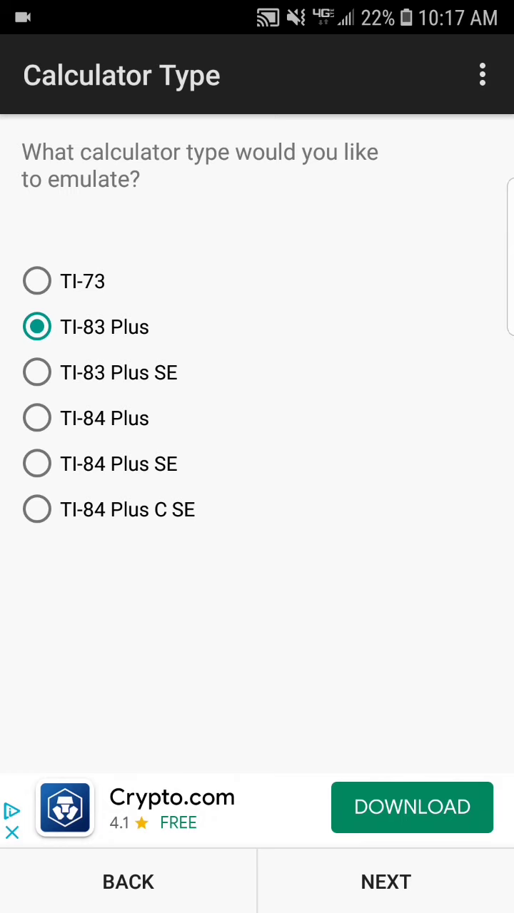
{"action": "left_click", "coordinate": [36, 417]}
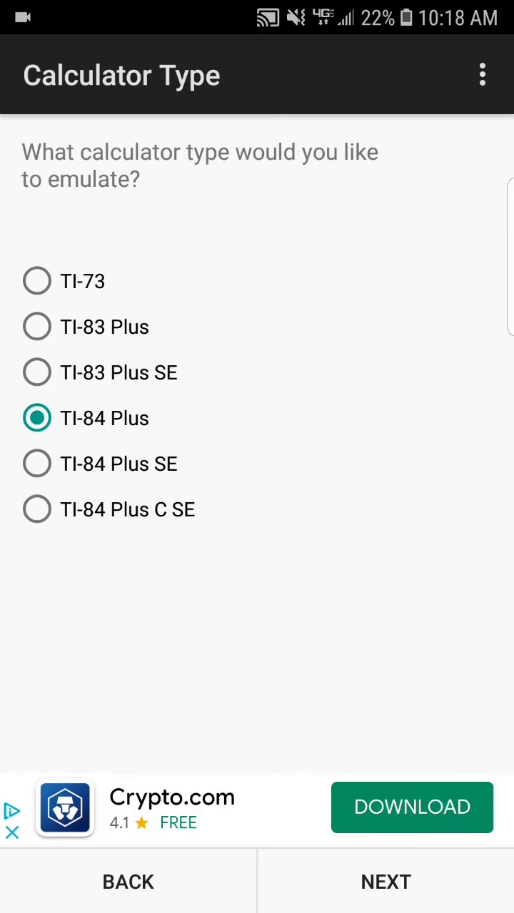
{"action": "left_click", "coordinate": [37, 464]}
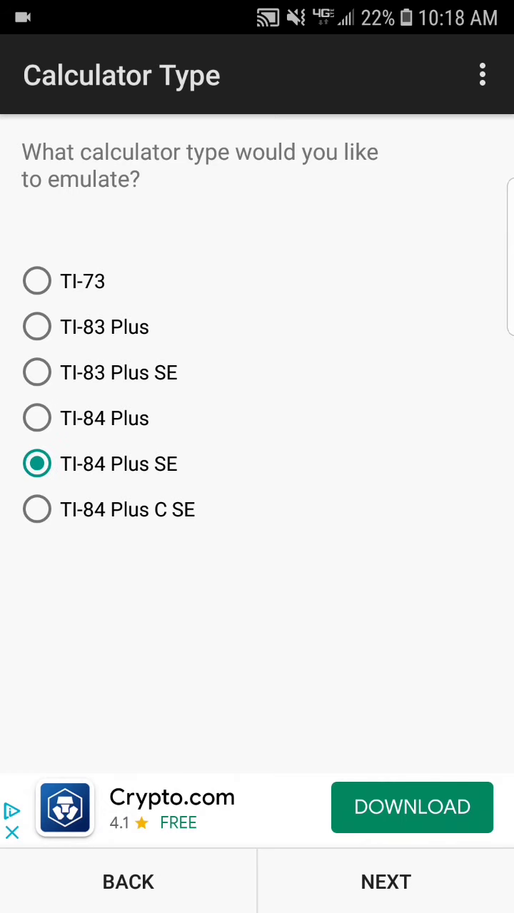
{"action": "left_click", "coordinate": [37, 509]}
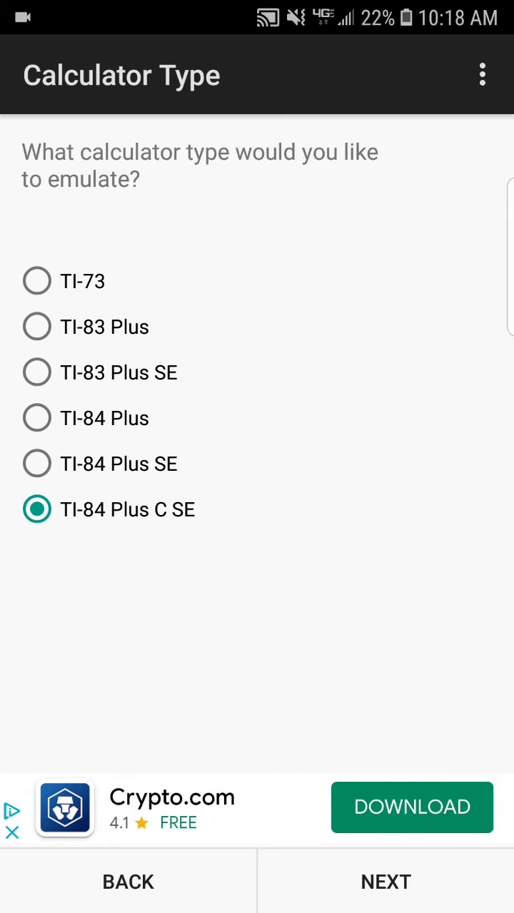
{"action": "left_click", "coordinate": [386, 882]}
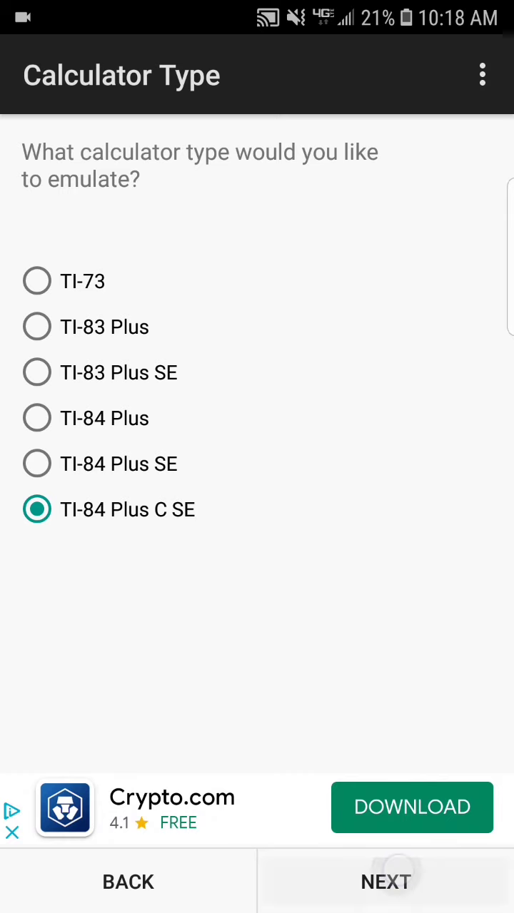
Step: Confirm the TI-84 Plus C SE and continue once the OS versions load
{"action": "left_click", "coordinate": [386, 882]}
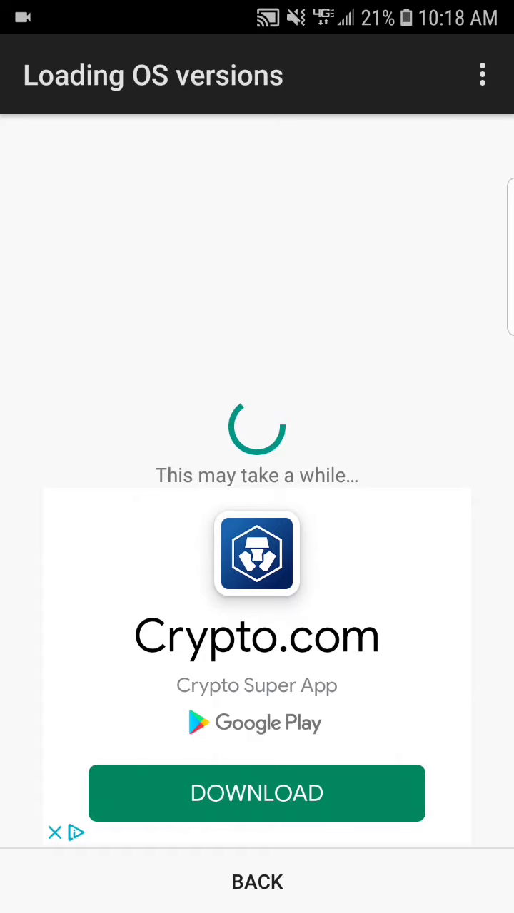
{"action": "left_click", "coordinate": [482, 73]}
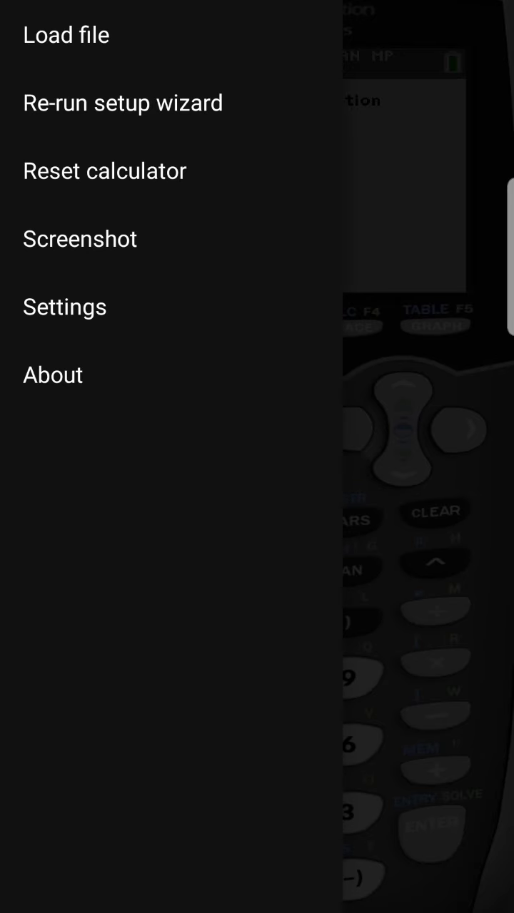
Step: Close and reopen the side menu, then go to Settings
{"action": "left_click", "coordinate": [104, 171]}
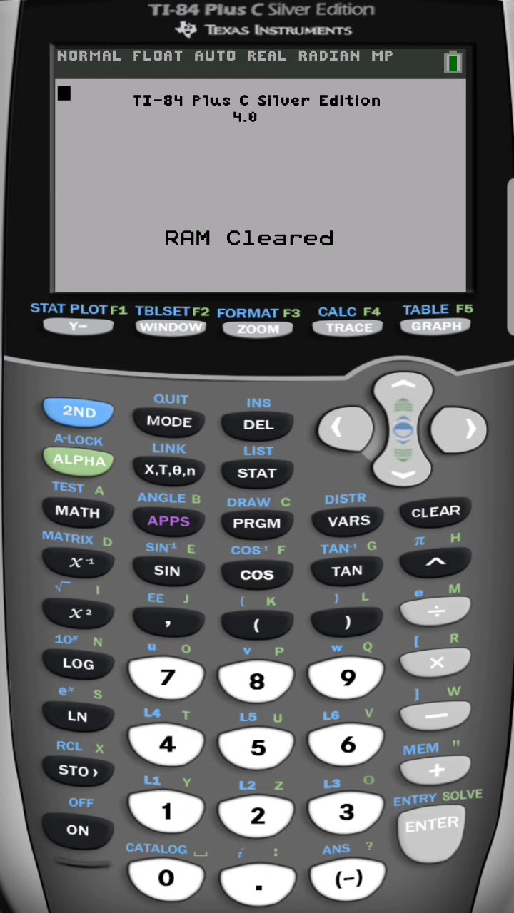
{"action": "left_click", "coordinate": [403, 391]}
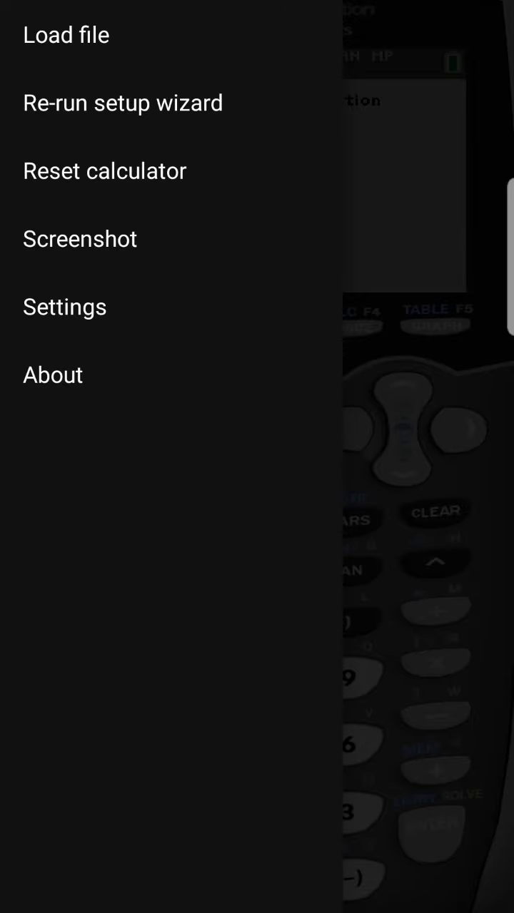
{"action": "left_click", "coordinate": [104, 171]}
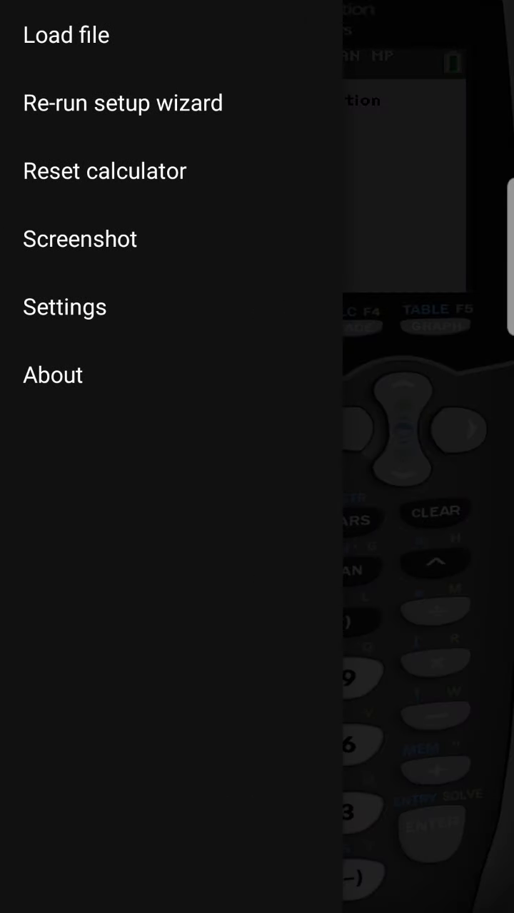
{"action": "left_click", "coordinate": [64, 307]}
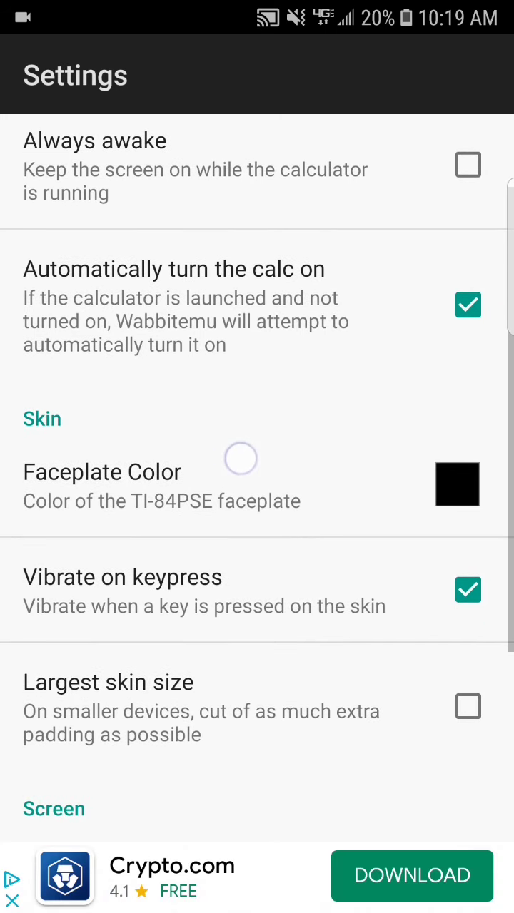
Step: Set Faceplate Color to a dark green shade using the hue slider
{"action": "left_click", "coordinate": [456, 484]}
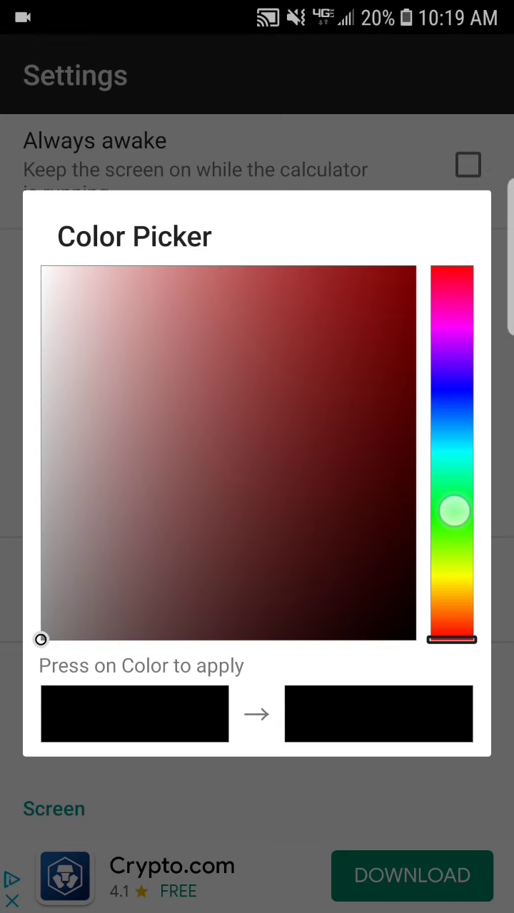
{"action": "left_click_drag", "start_coordinate": [454, 510], "coordinate": [454, 432]}
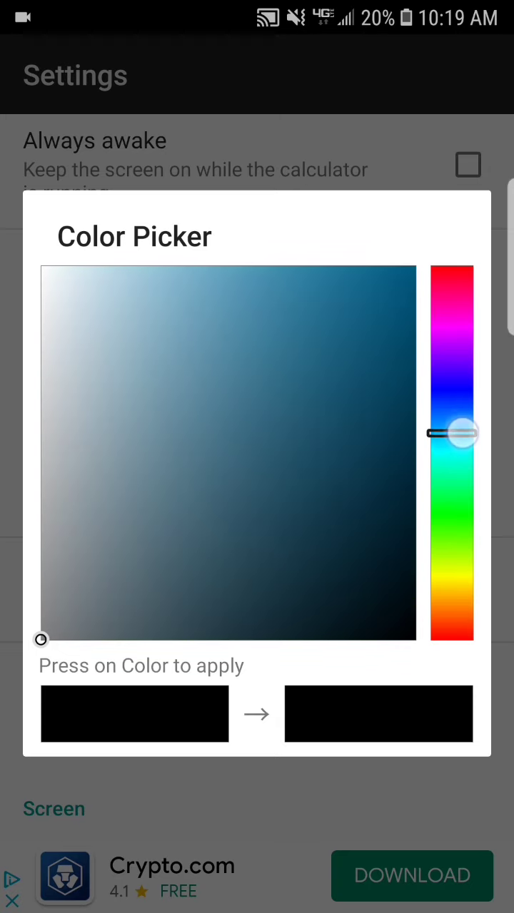
{"action": "left_click_drag", "start_coordinate": [450, 434], "coordinate": [450, 501]}
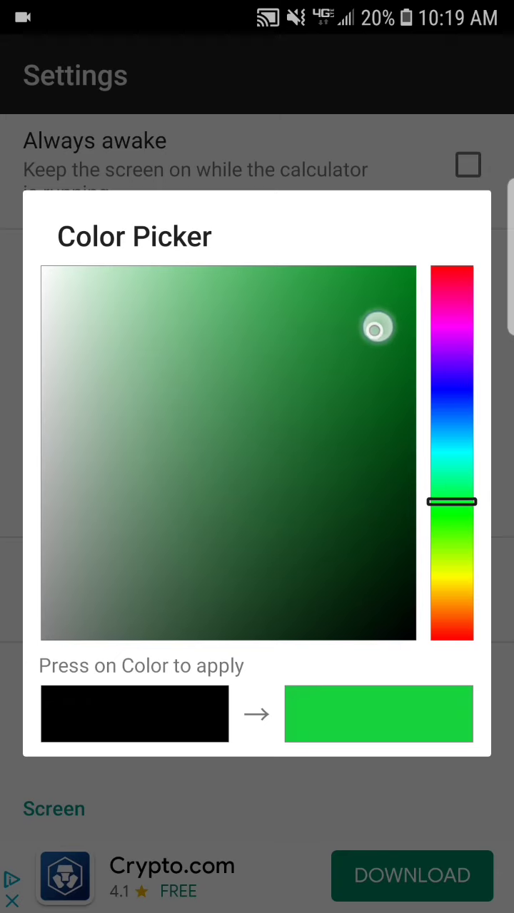
{"action": "left_click_drag", "start_coordinate": [377, 329], "coordinate": [401, 404]}
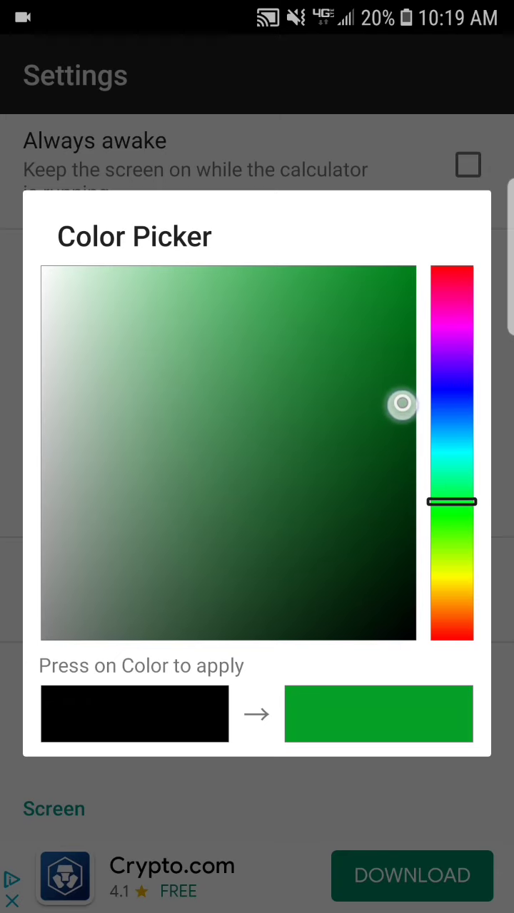
{"action": "left_click", "coordinate": [378, 714]}
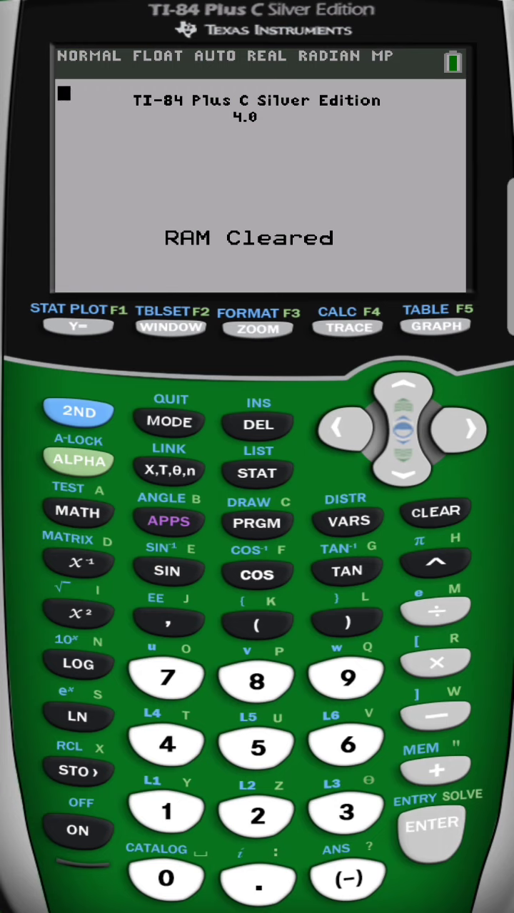
Step: Enter Y1=X²−4 and Y2=−X+4 in the Y= editor and graph them
{"action": "left_click", "coordinate": [434, 511]}
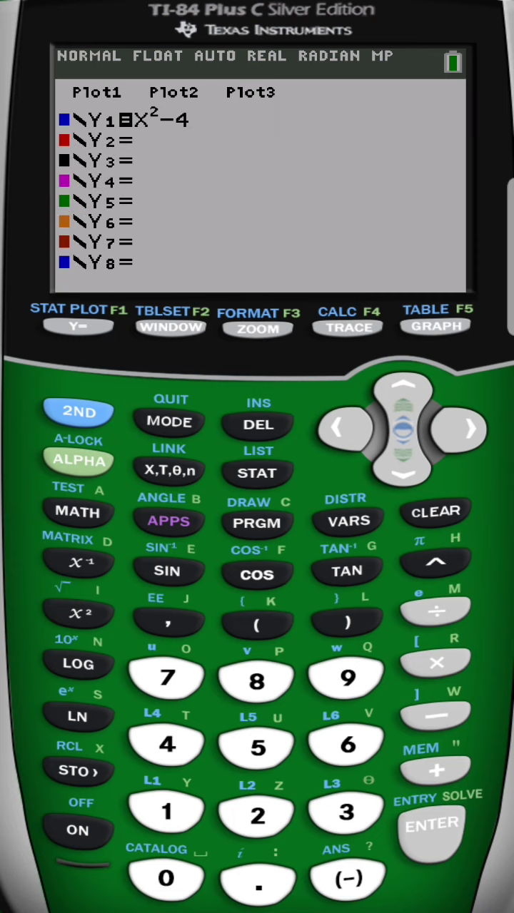
{"action": "left_click", "coordinate": [403, 475]}
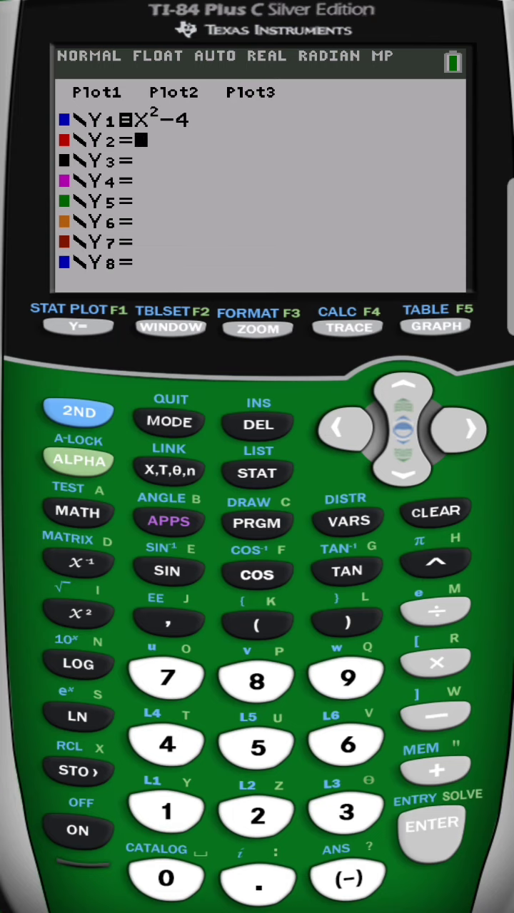
{"action": "left_click", "coordinate": [169, 473]}
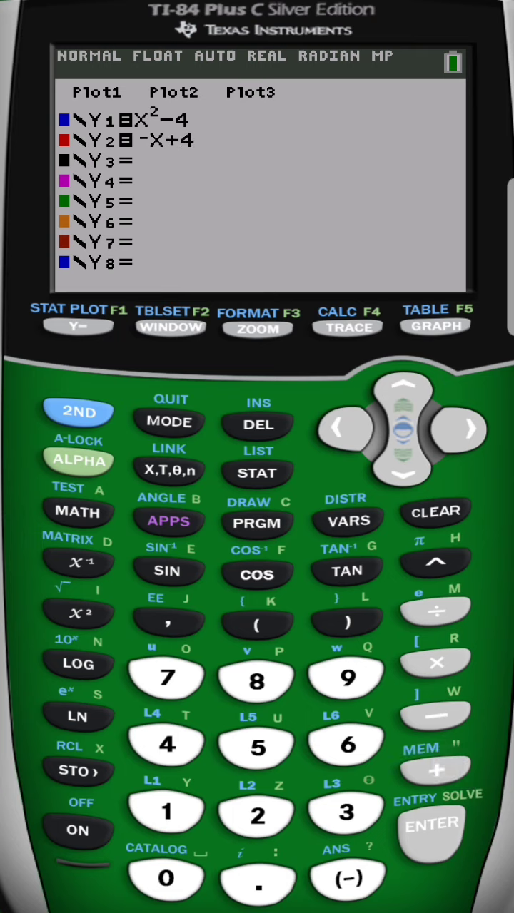
{"action": "left_click", "coordinate": [434, 317]}
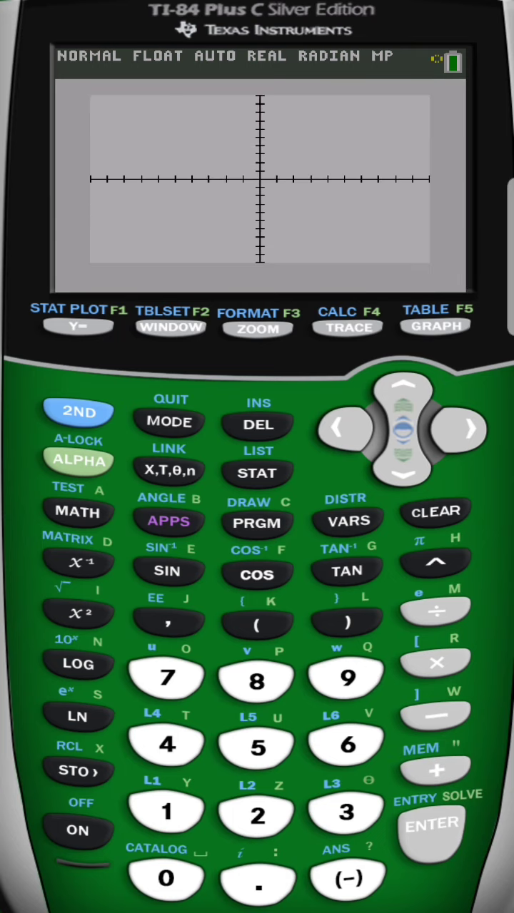
{"action": "left_click", "coordinate": [435, 326]}
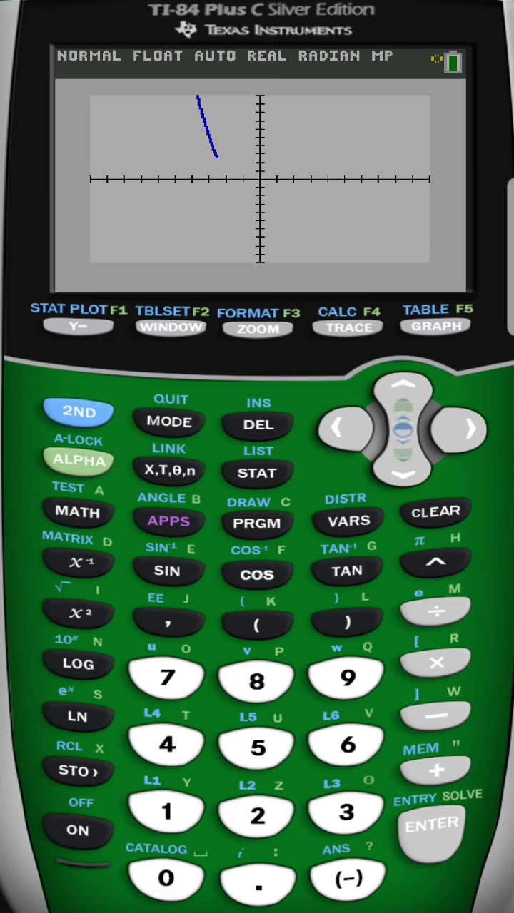
{"action": "left_click", "coordinate": [435, 326]}
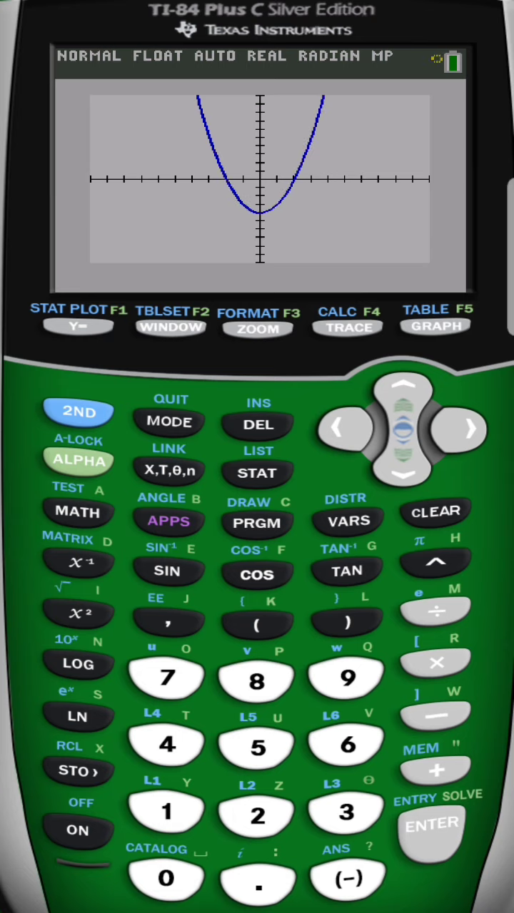